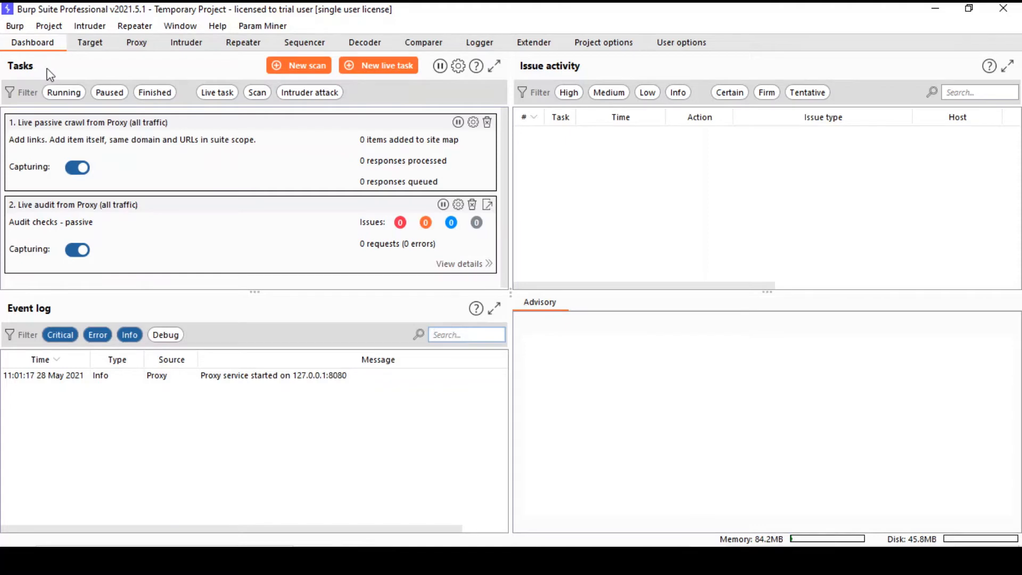
mouse_move(70, 302)
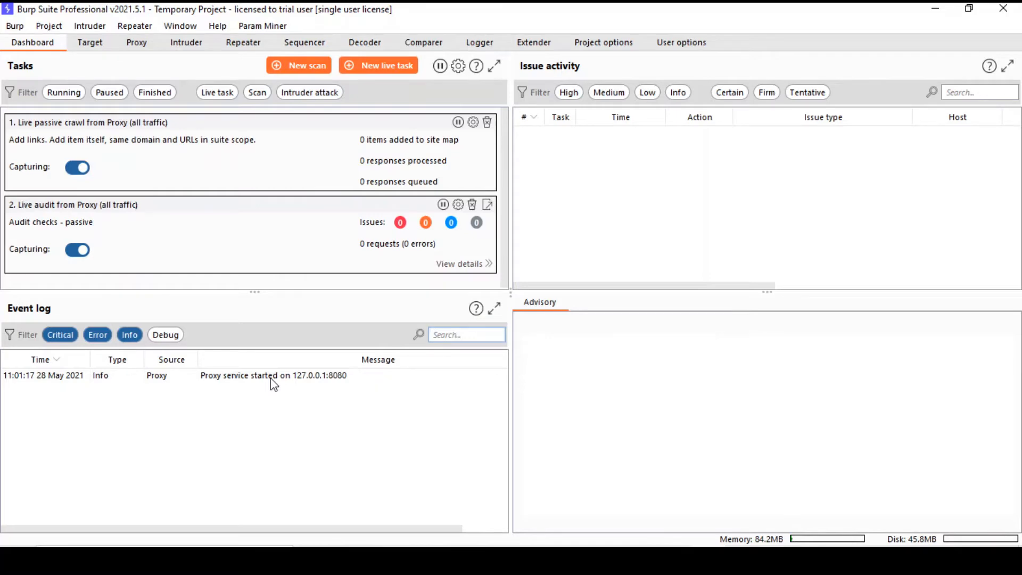
mouse_move(316, 385)
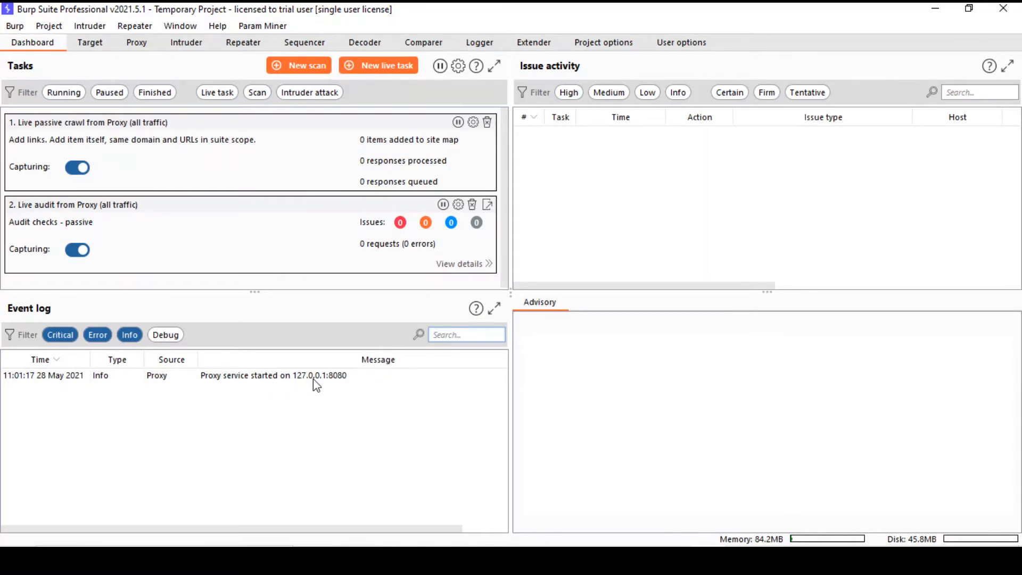
mouse_move(330, 382)
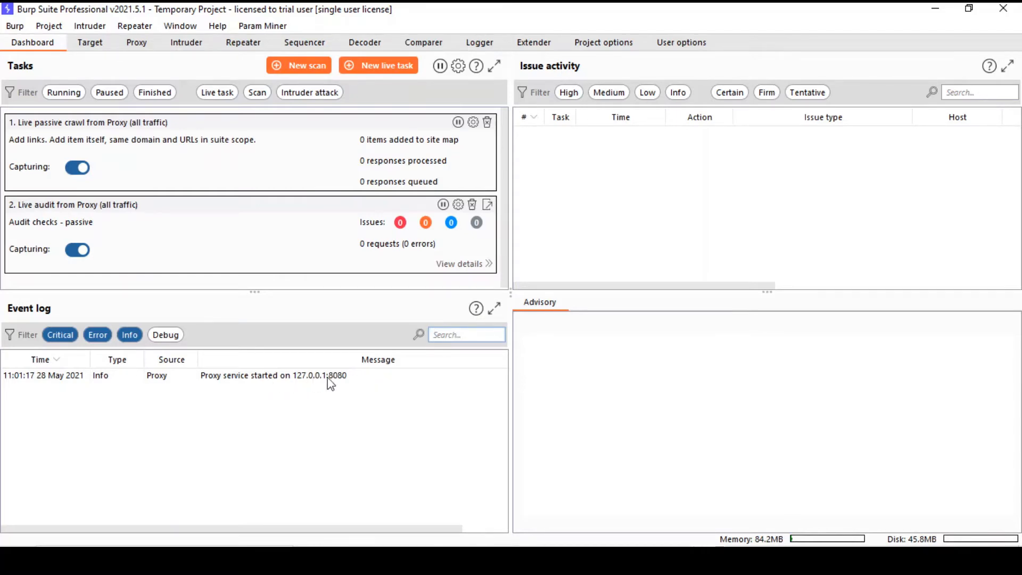
mouse_move(341, 385)
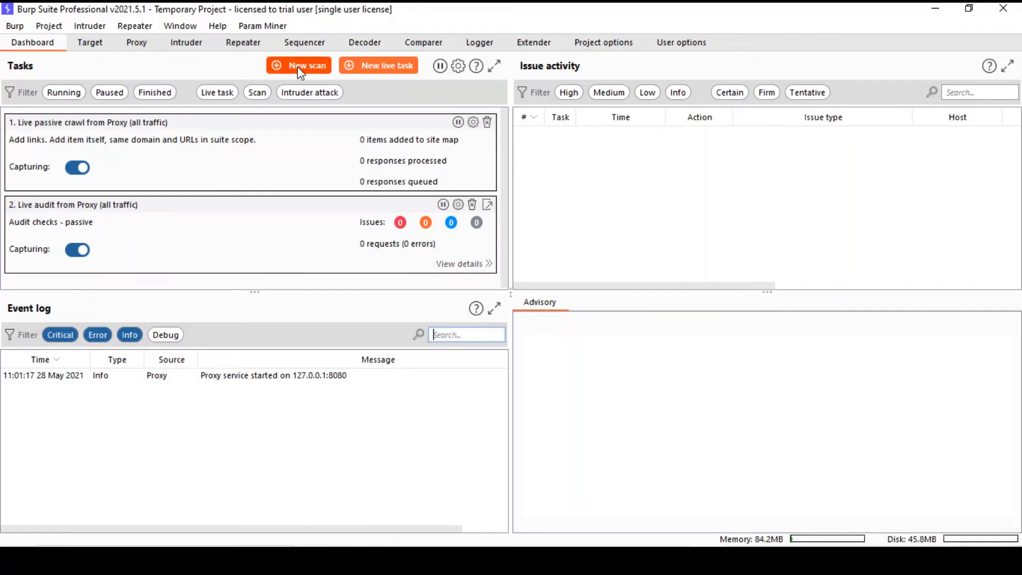
left_click(298, 65)
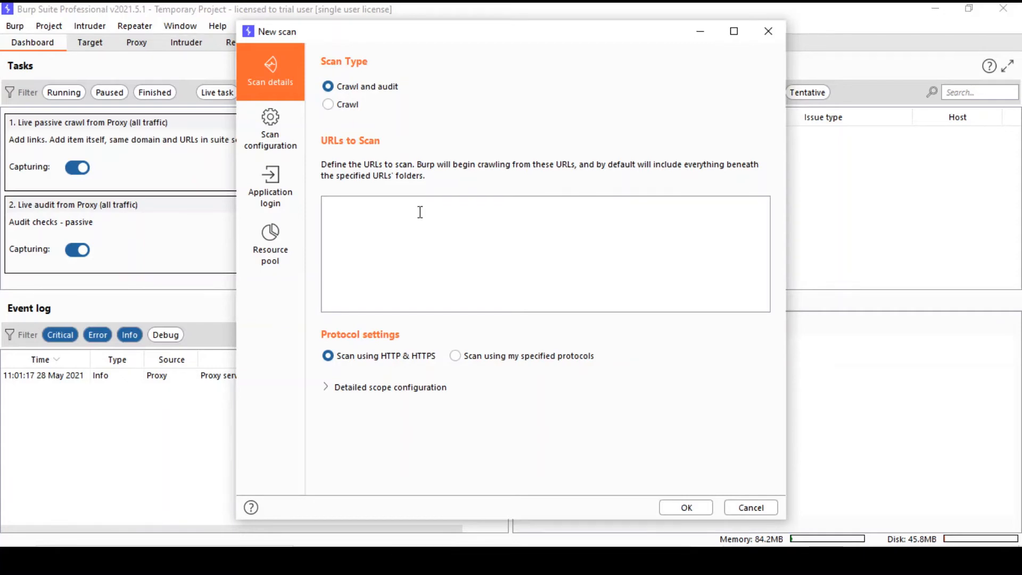
mouse_move(608, 111)
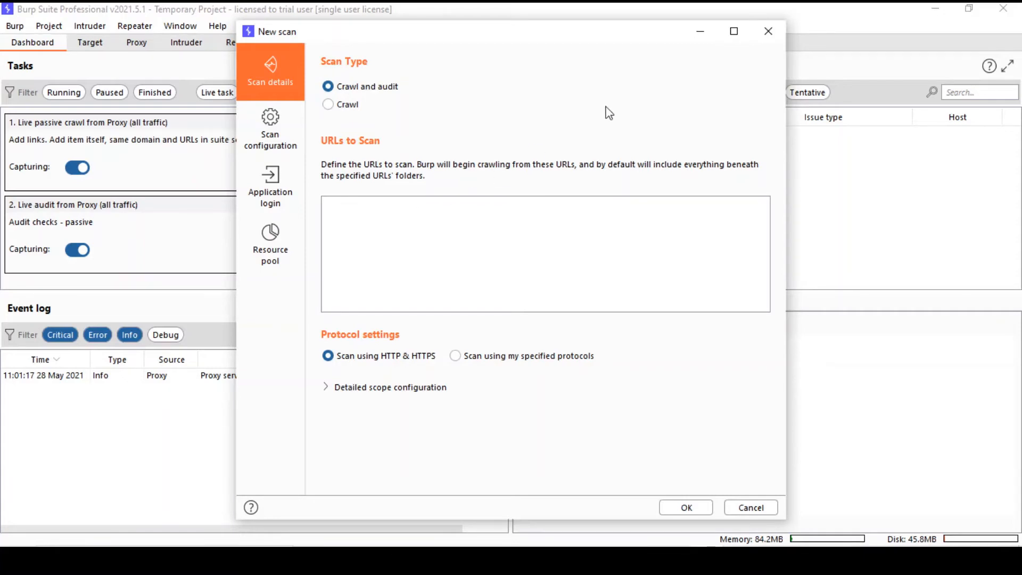
left_click(751, 507)
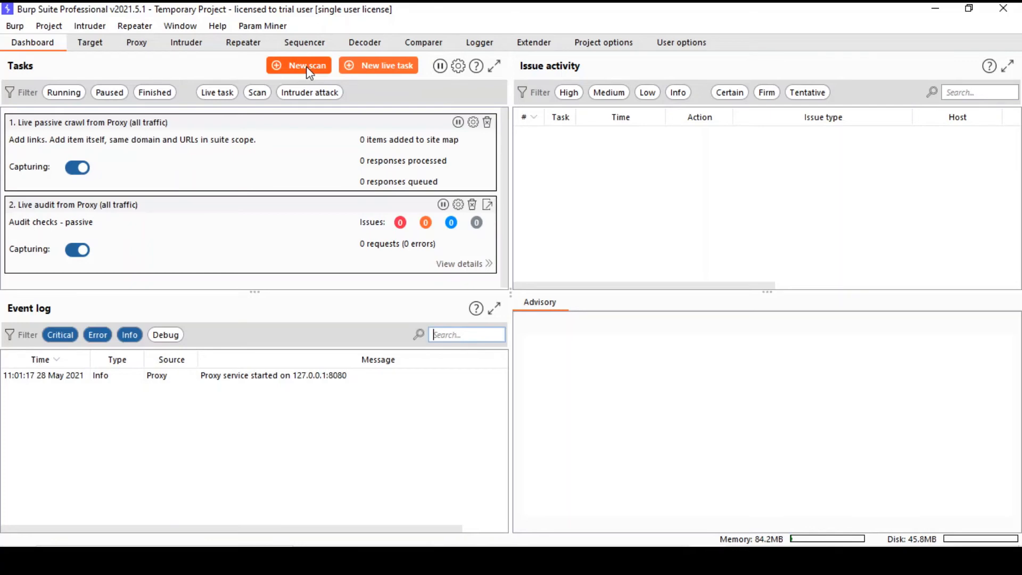
mouse_move(139, 149)
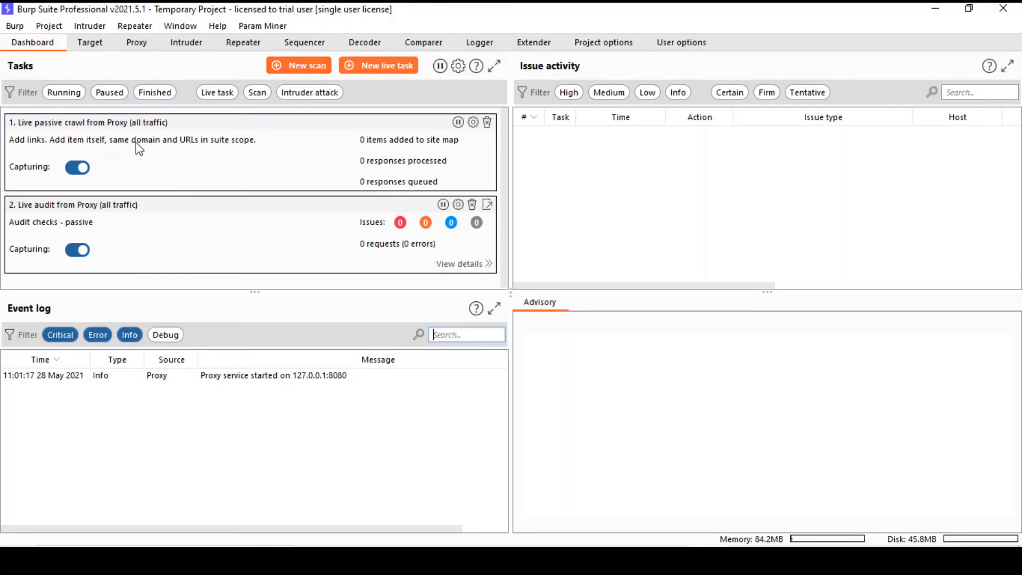
mouse_move(115, 141)
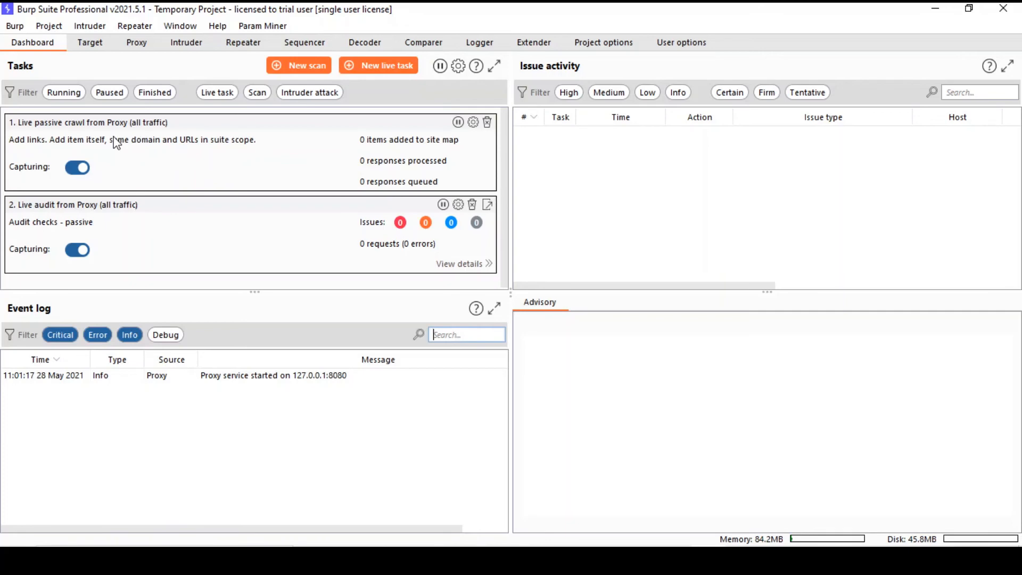
mouse_move(237, 251)
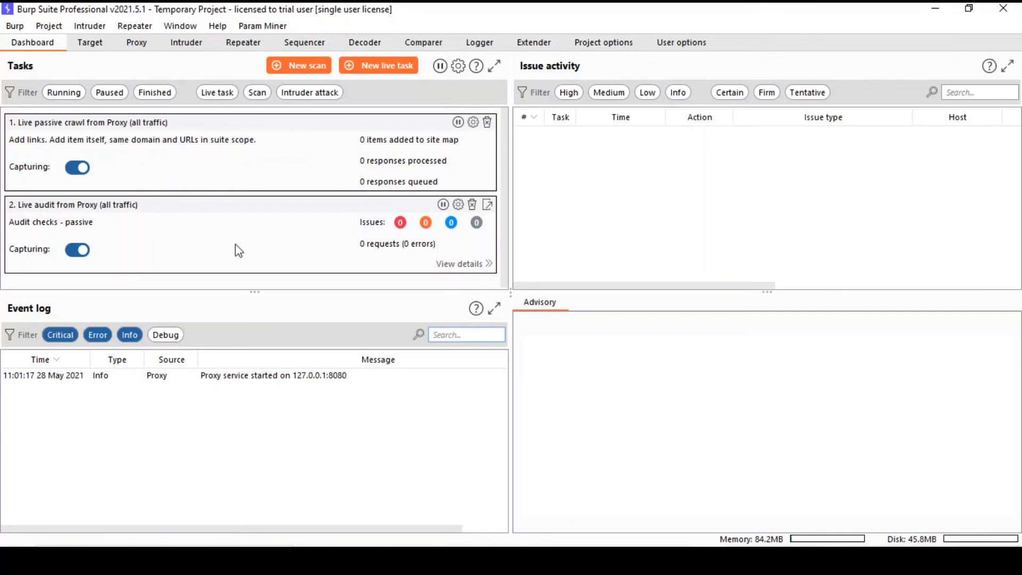
mouse_move(684, 205)
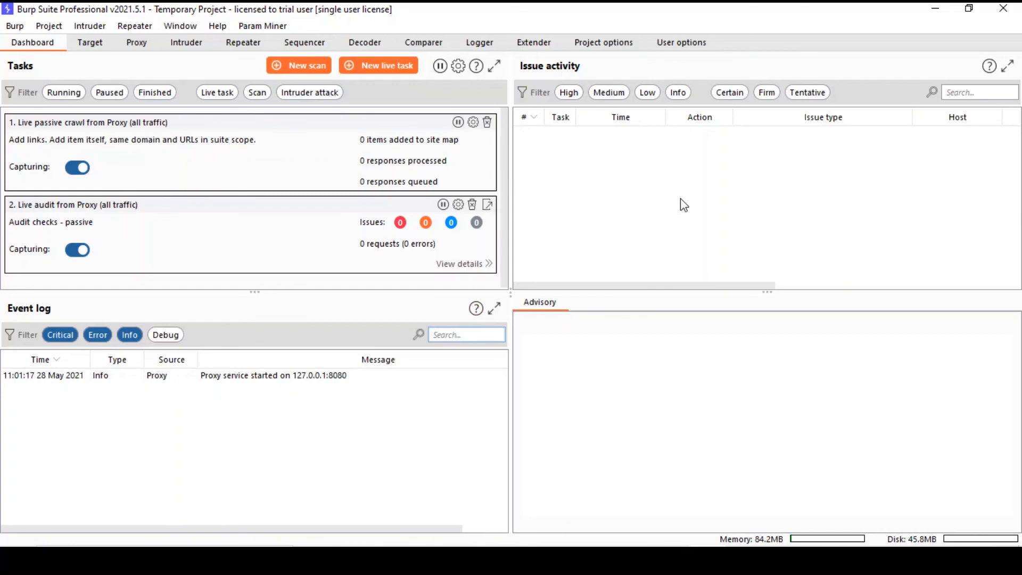
mouse_move(585, 189)
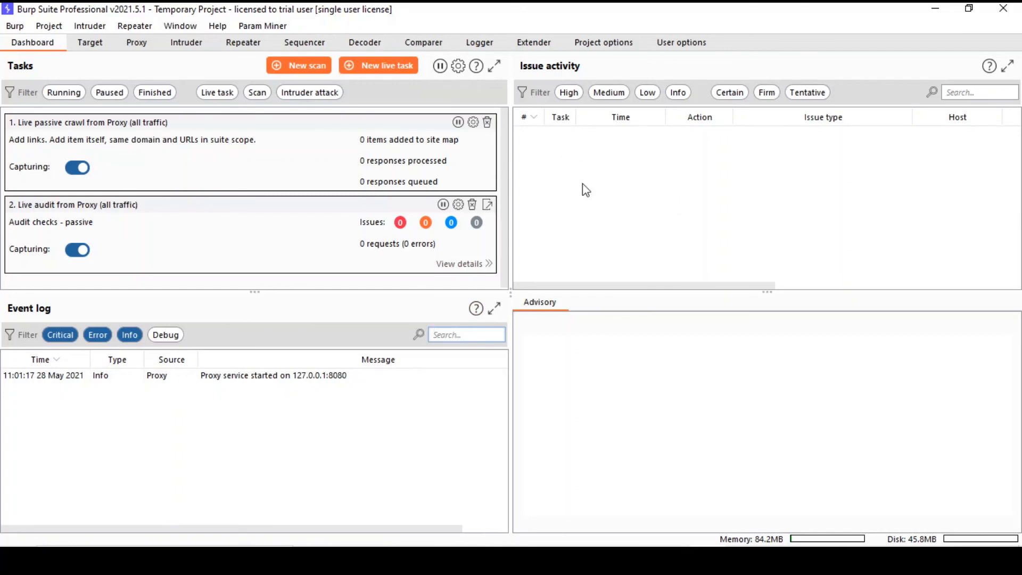
mouse_move(152, 458)
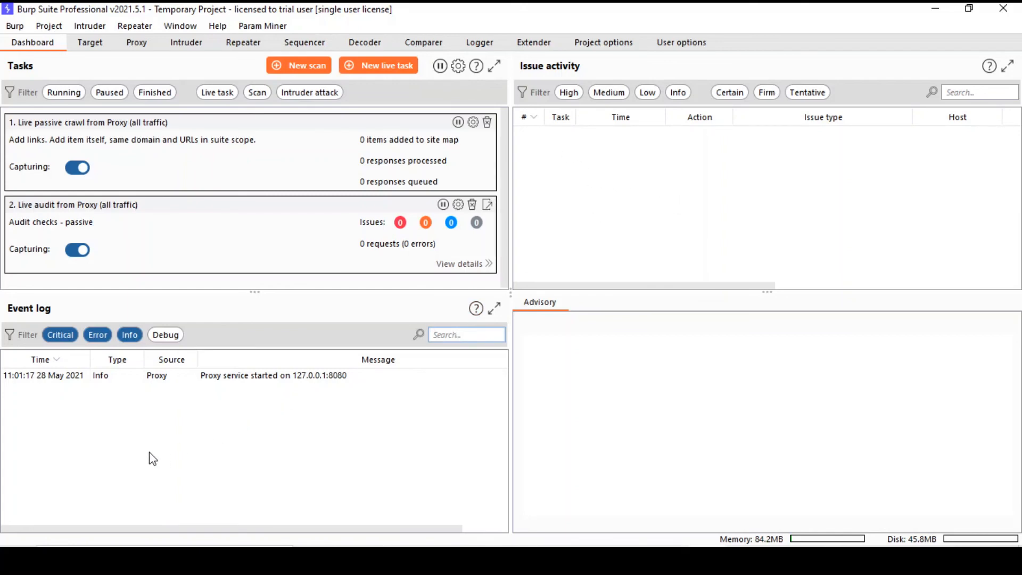